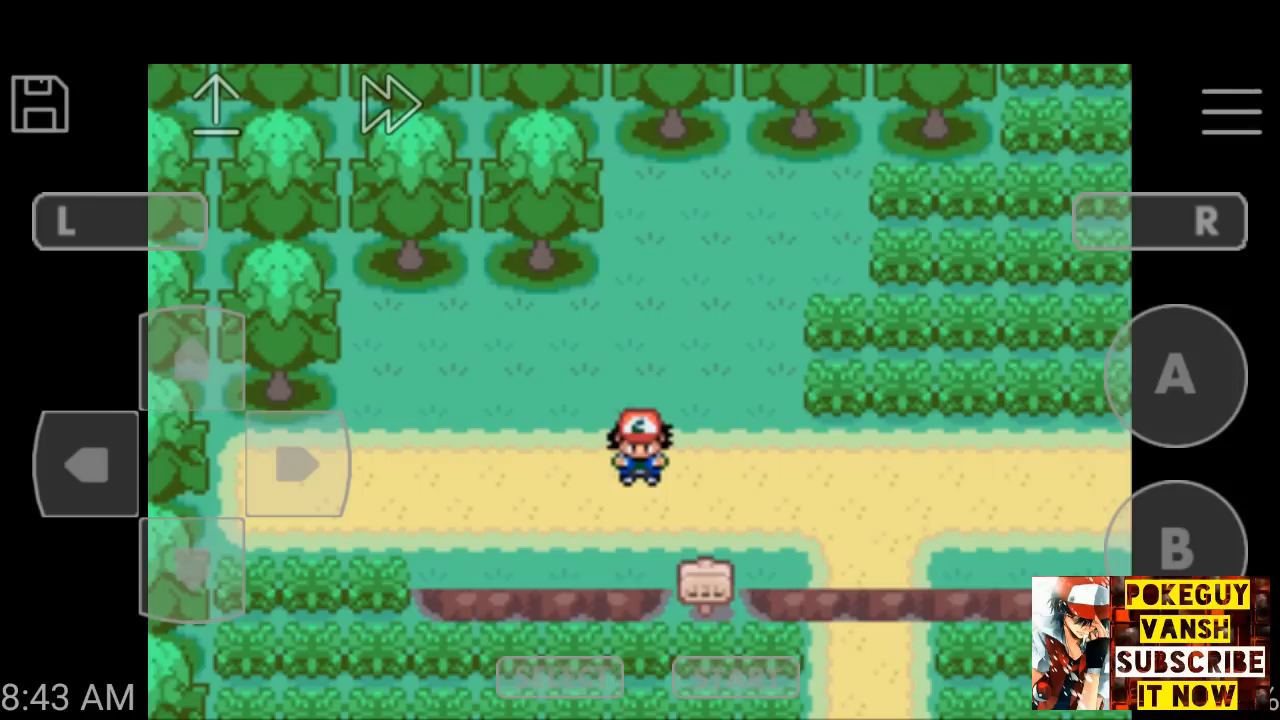
Enable the Master code, level 100 Pokemon and HO - OH cheats in the cheat list.
left_click(1231, 110)
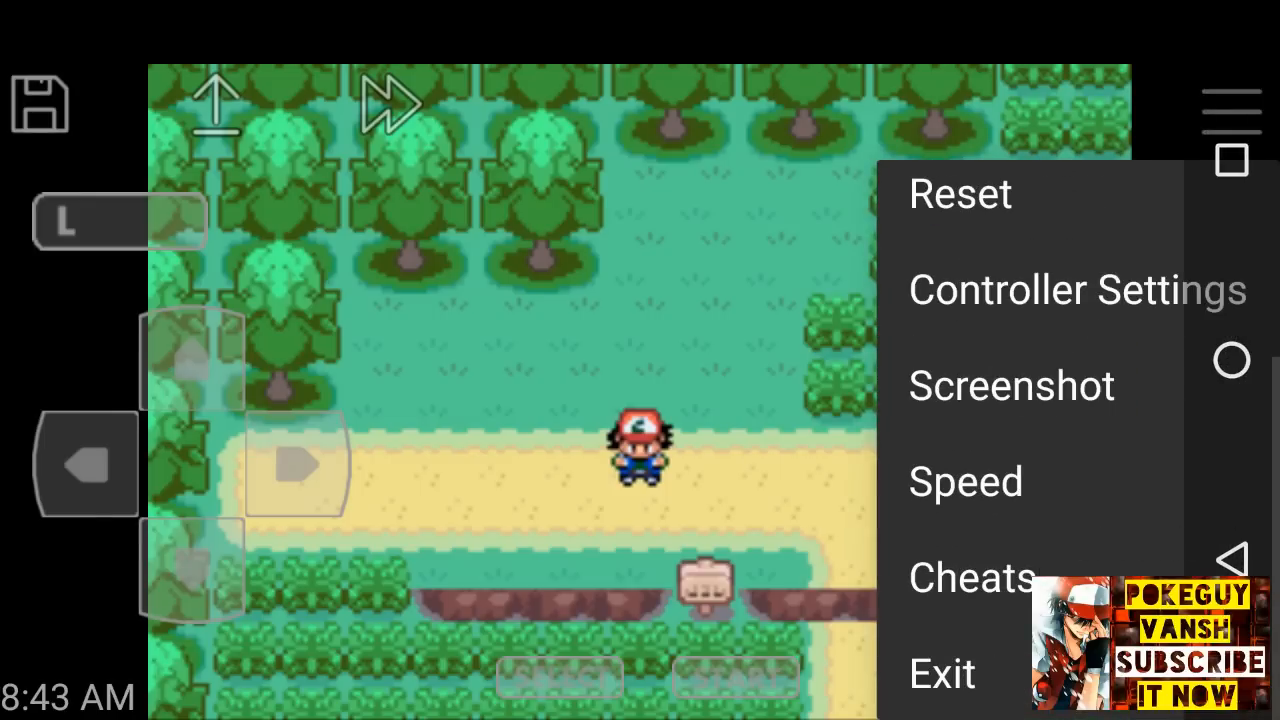
left_click(967, 578)
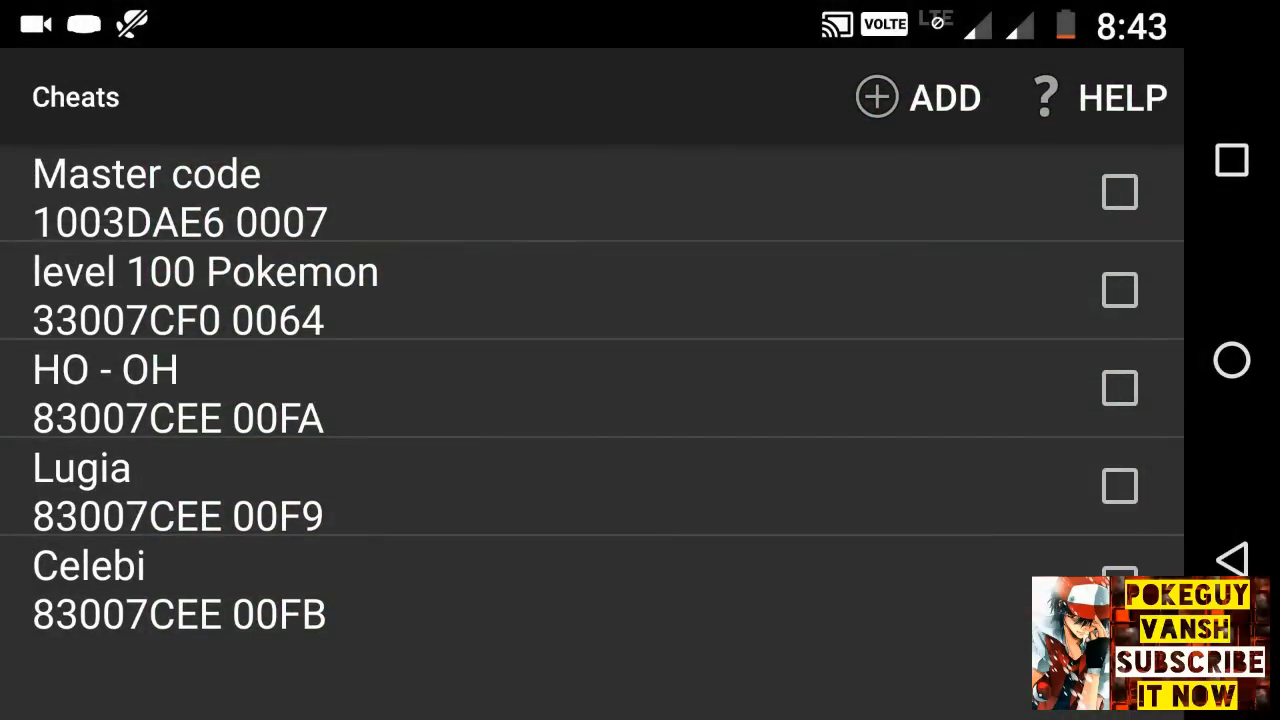
left_click(1120, 192)
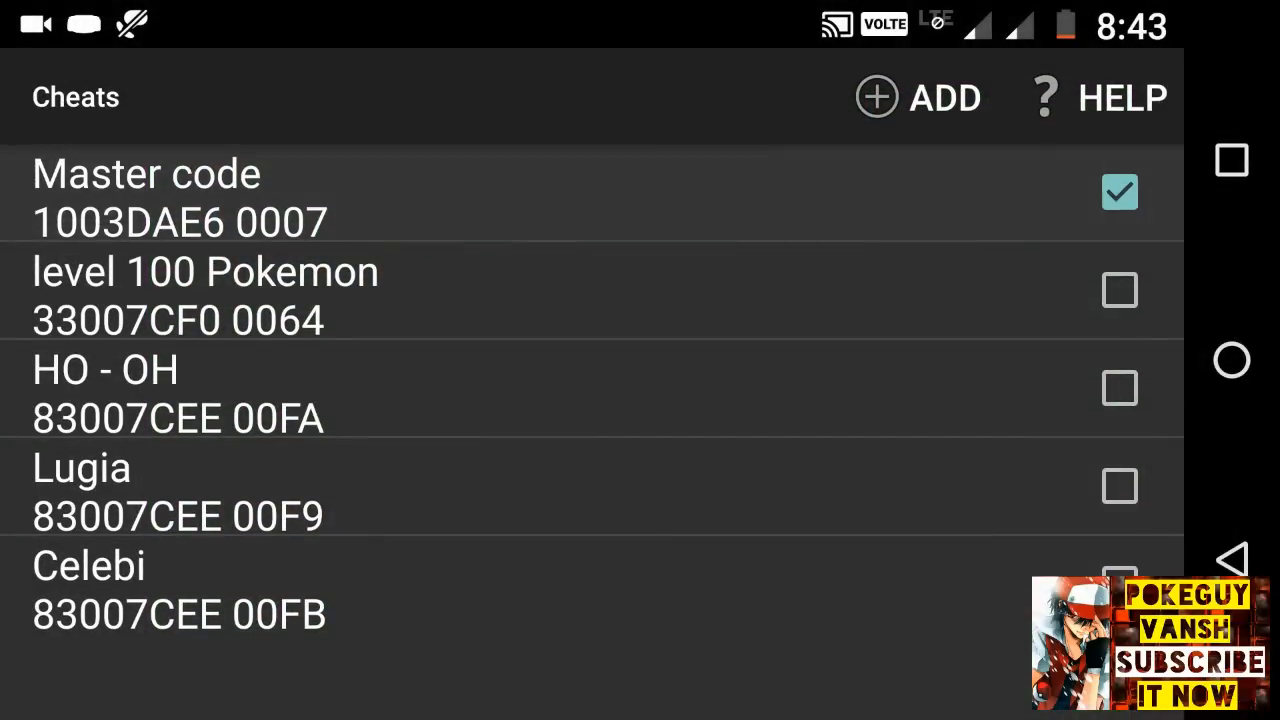
left_click(1120, 290)
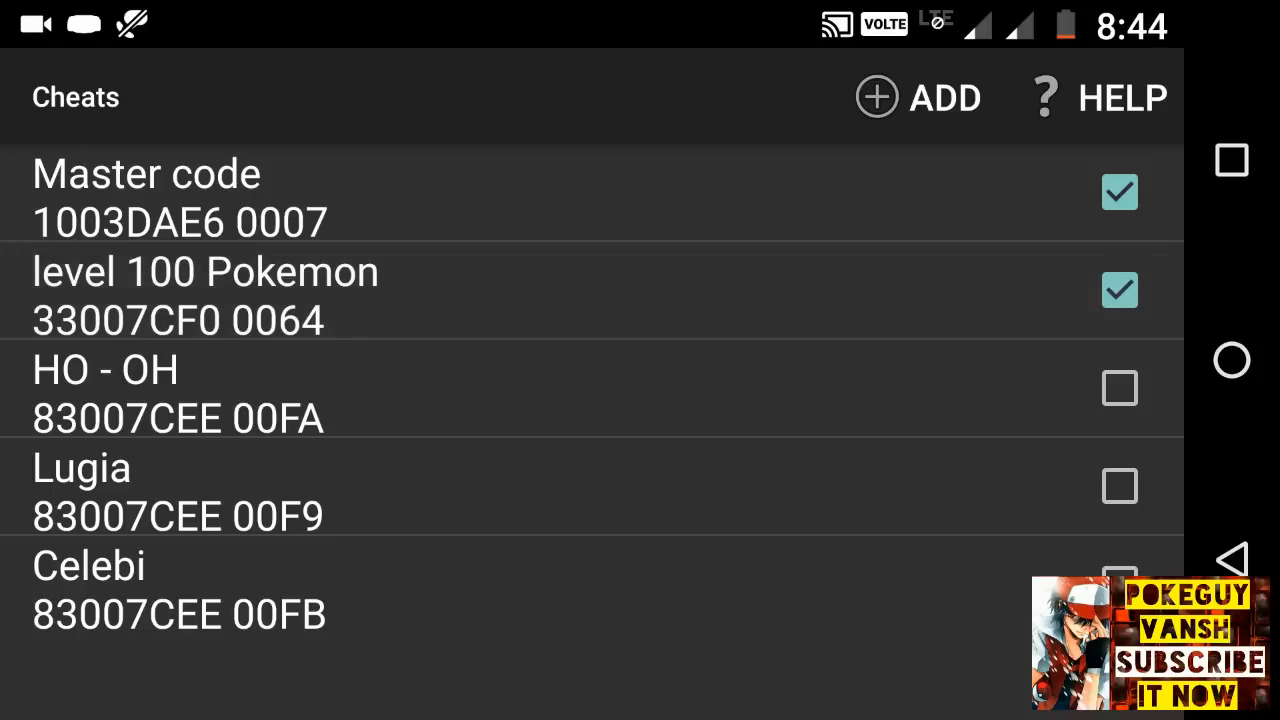
left_click(1120, 388)
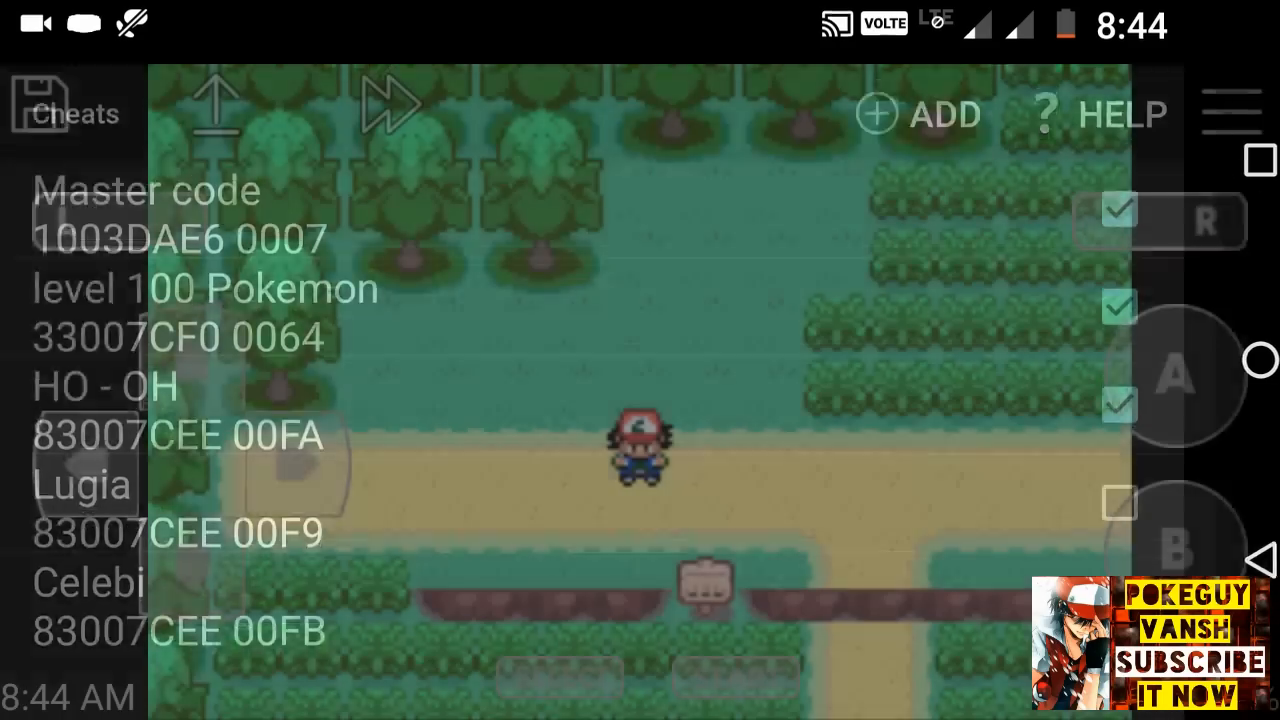
Return to the cheat list and disable the HO - OH cheat.
left_click(40, 105)
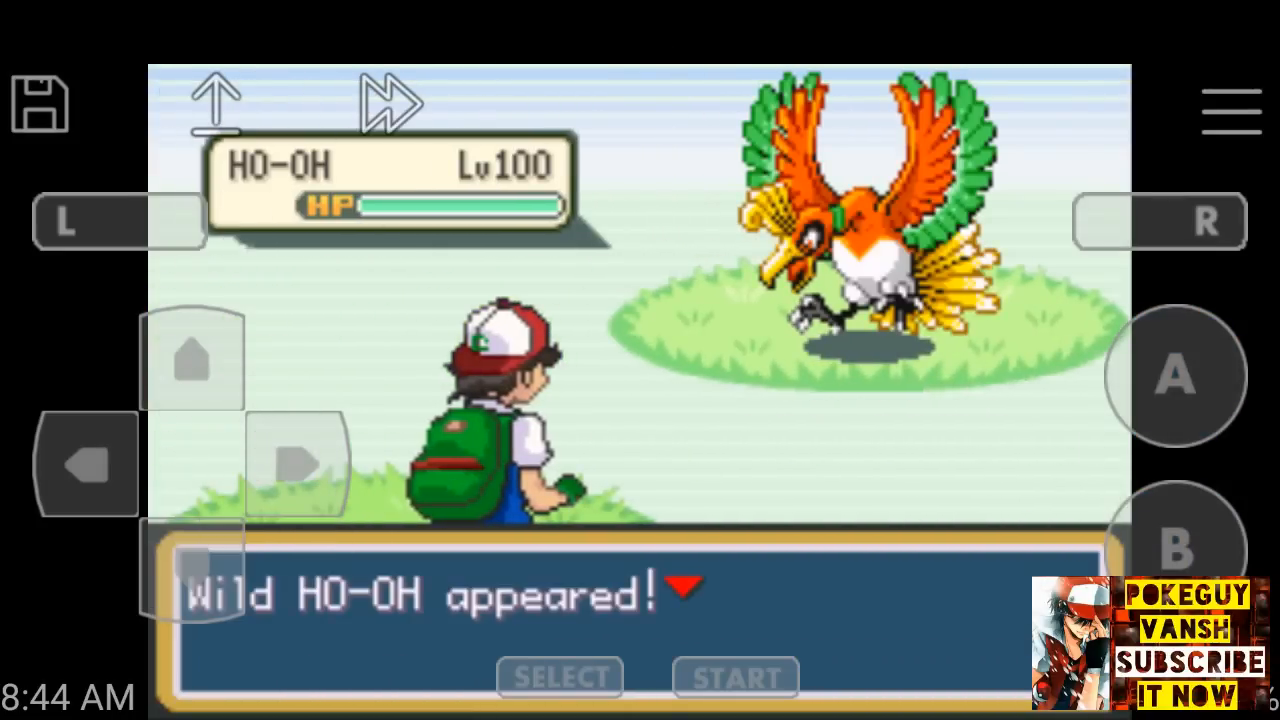
left_click(1231, 110)
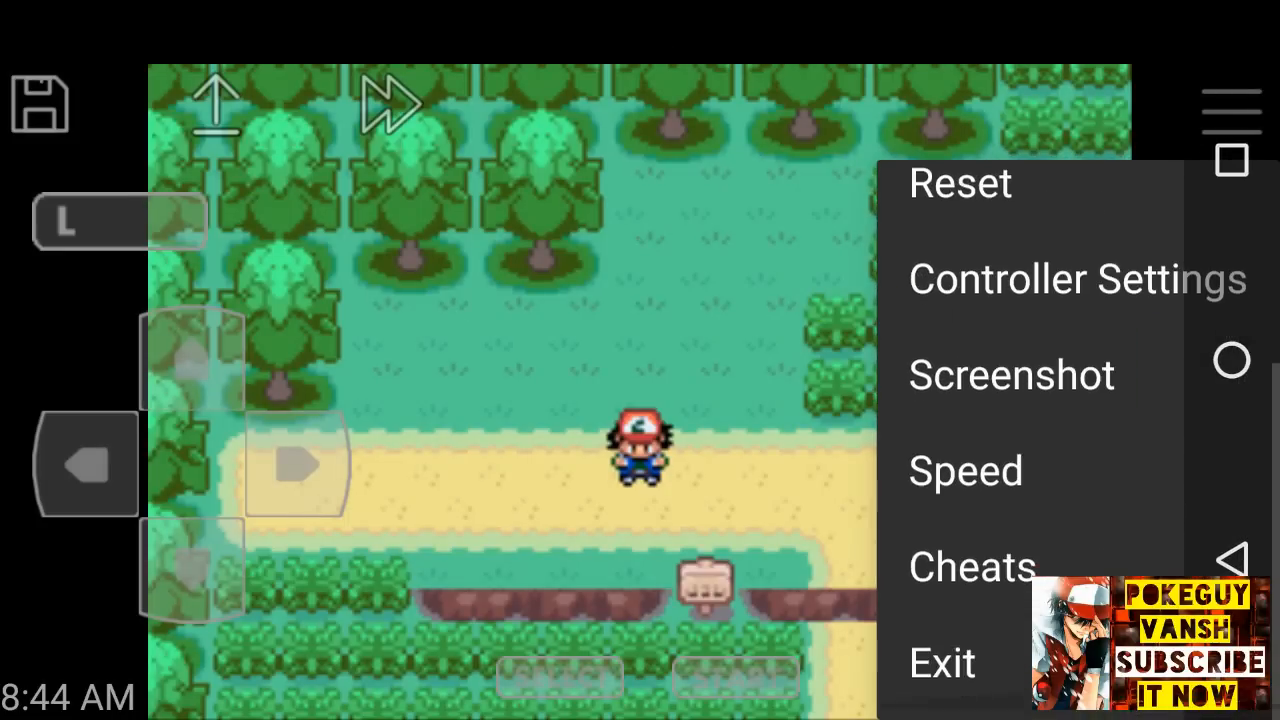
left_click(970, 567)
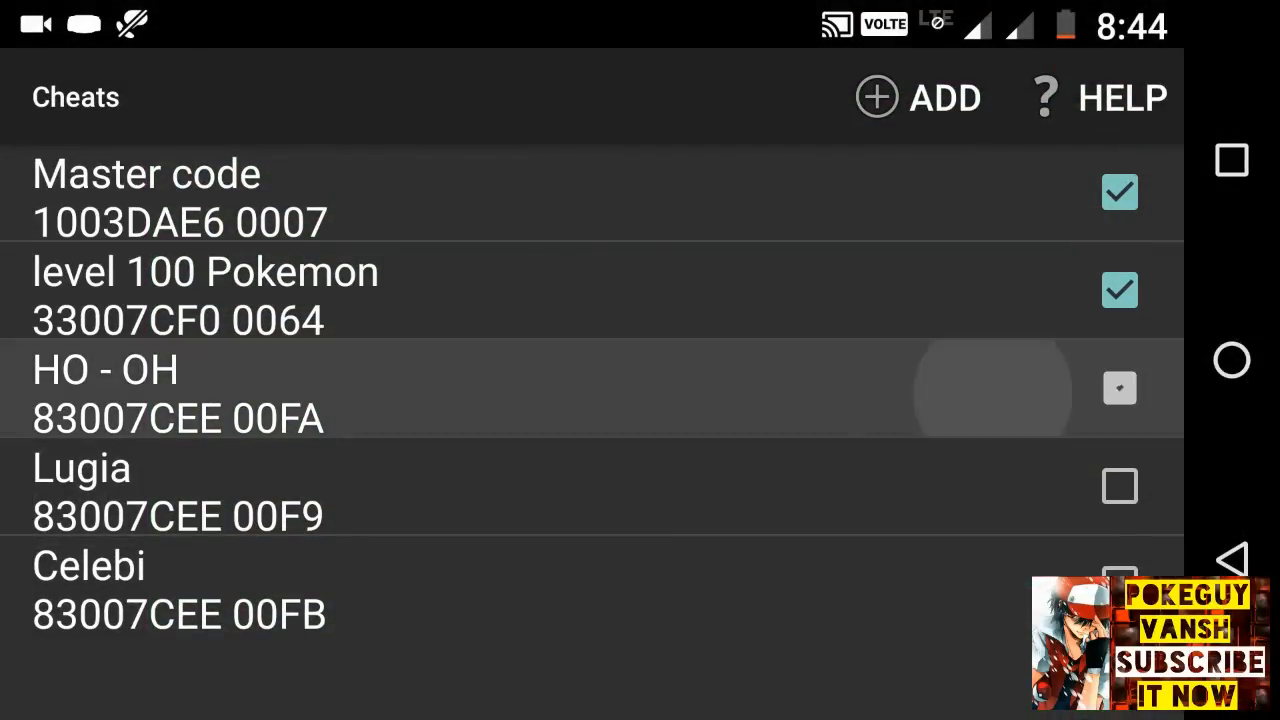
left_click(1120, 486)
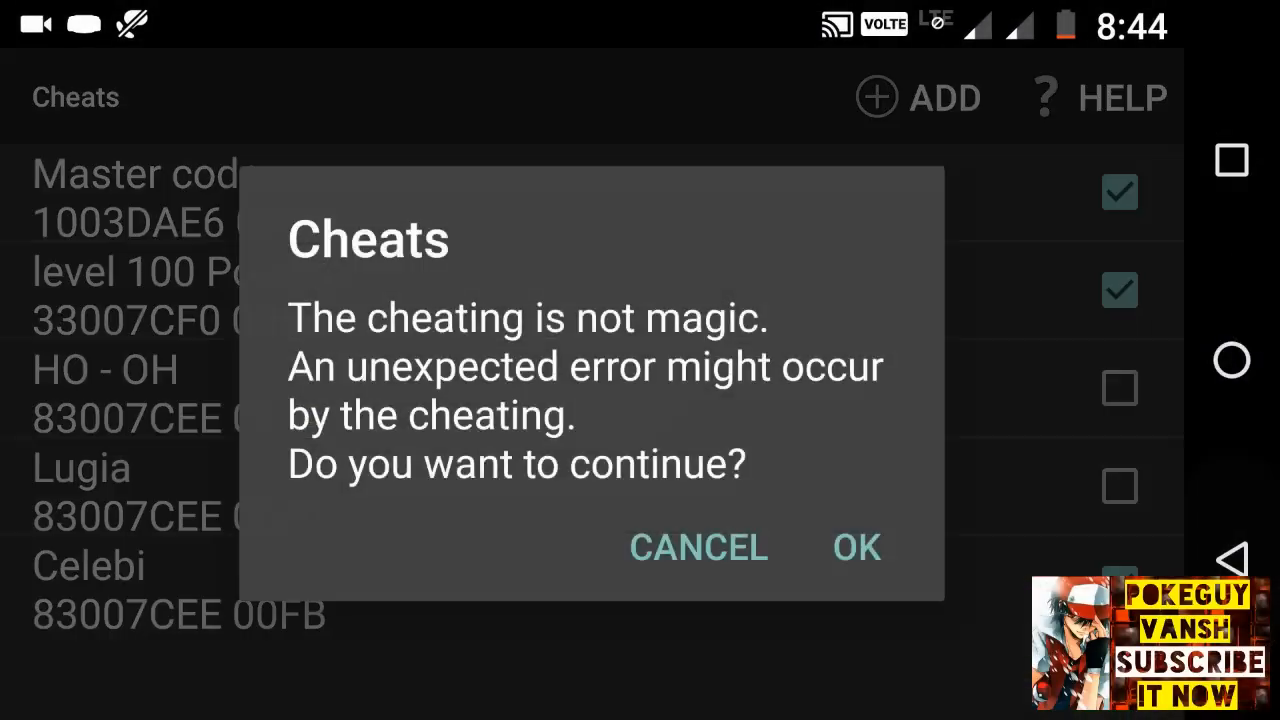
Confirm the cheat warning to resume, then reopen the options menu for cheats.
left_click(855, 547)
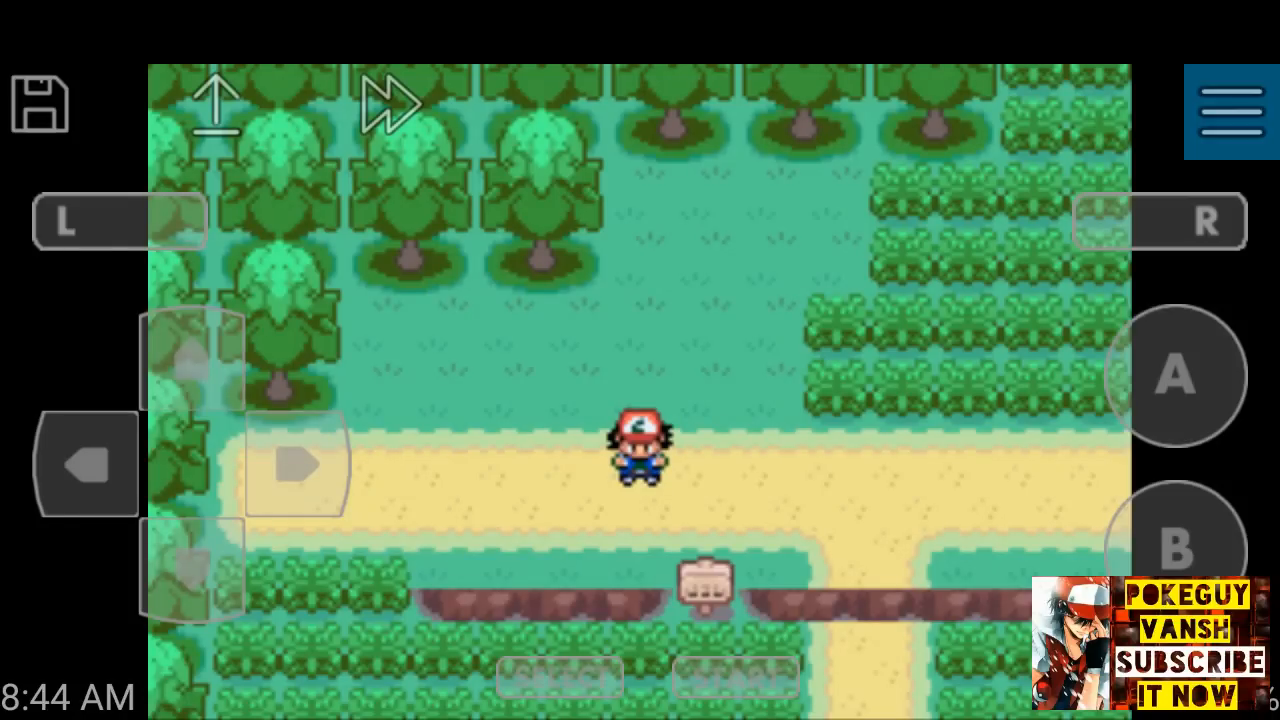
left_click(1231, 110)
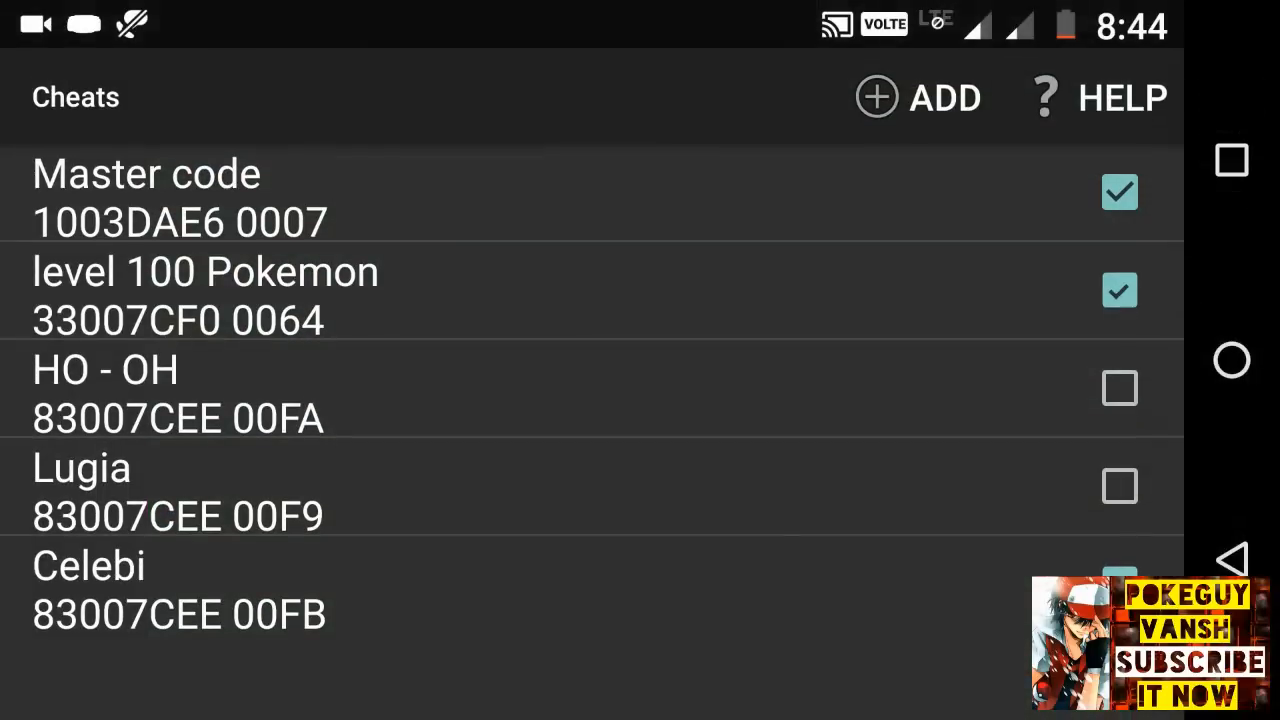